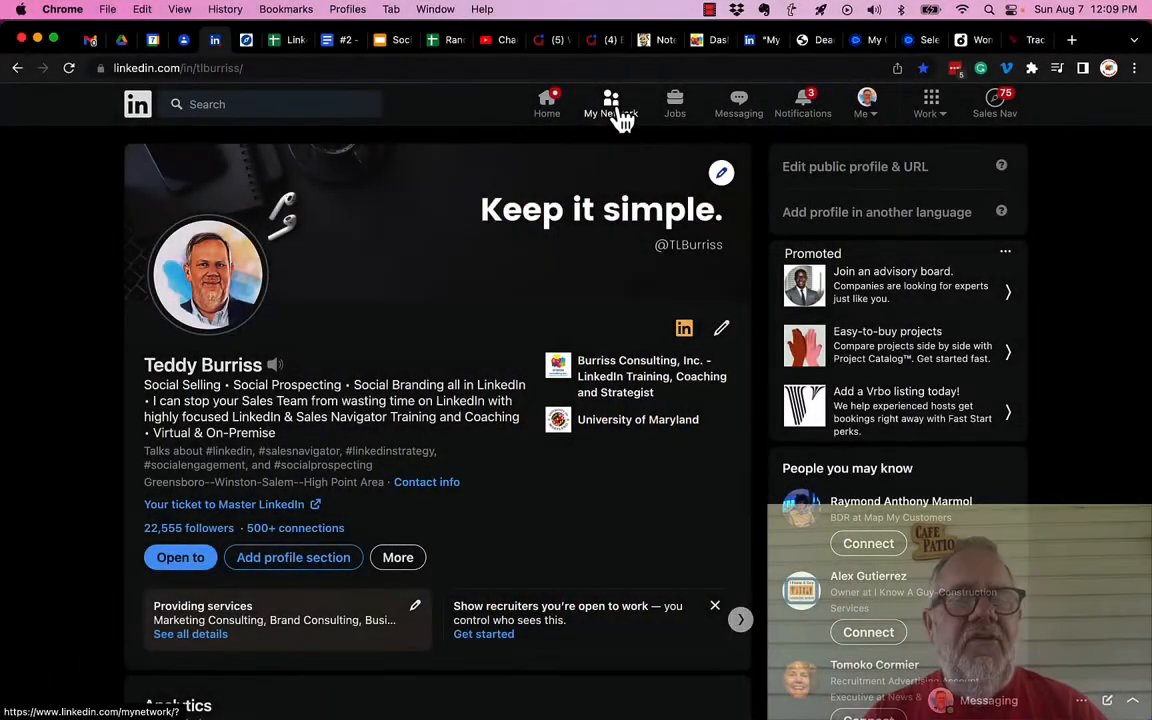
Go to My Network to see pending invitations and their personal notes.
left_click(610, 103)
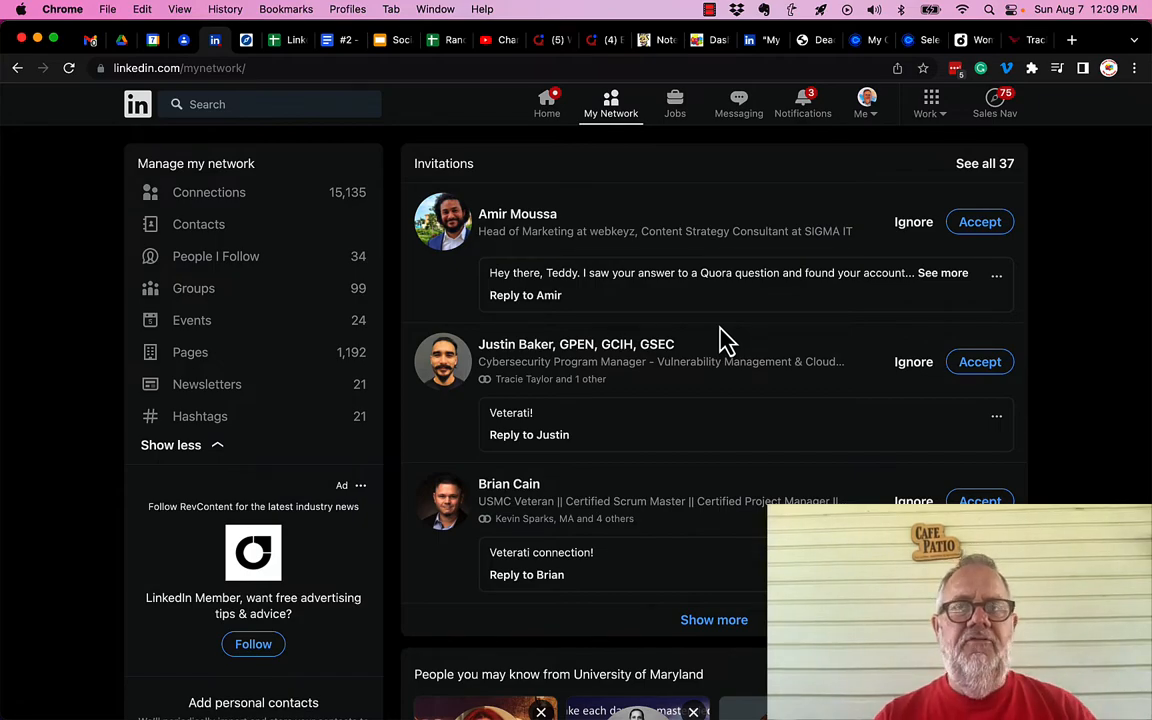
Open 'See all 37' to list every received invitation, people and newsletters.
left_click(984, 163)
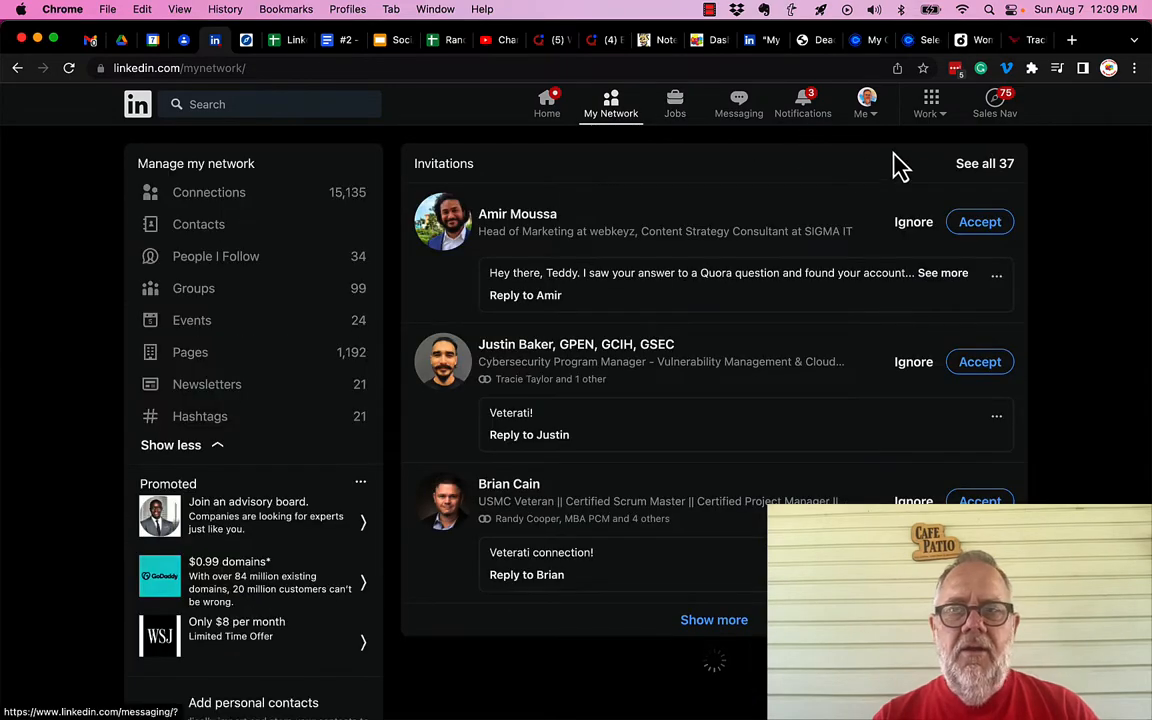
left_click(984, 163)
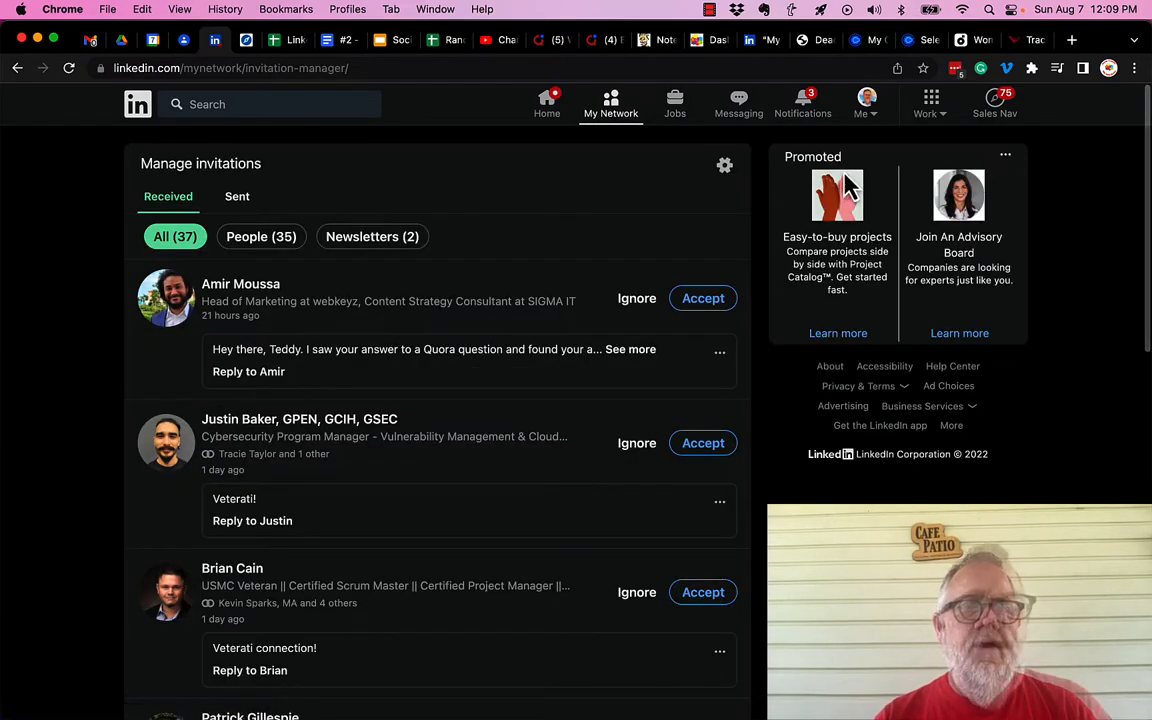
mouse_move(515, 248)
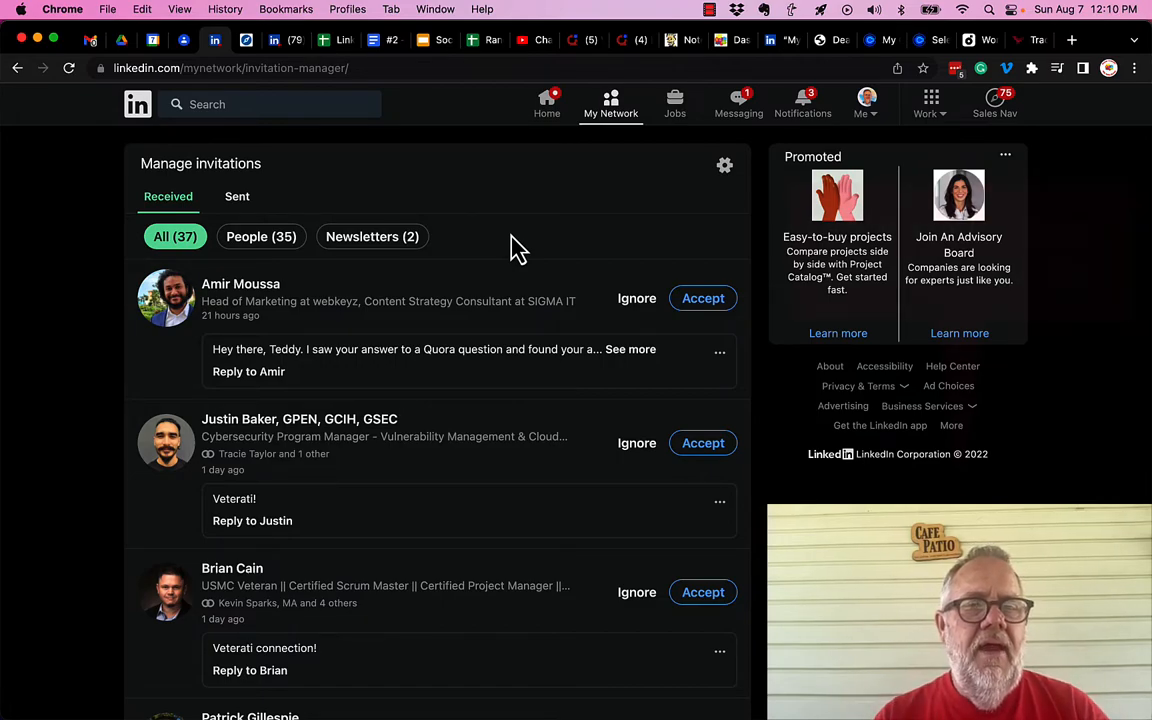
mouse_move(240, 284)
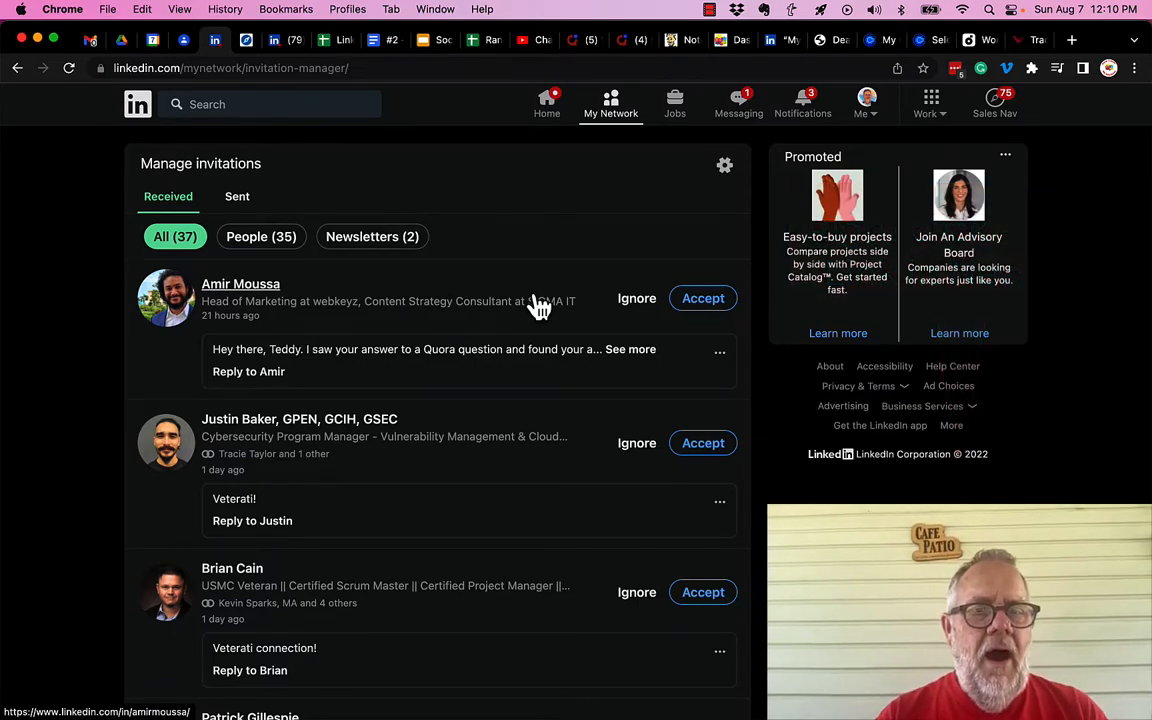
mouse_move(637, 298)
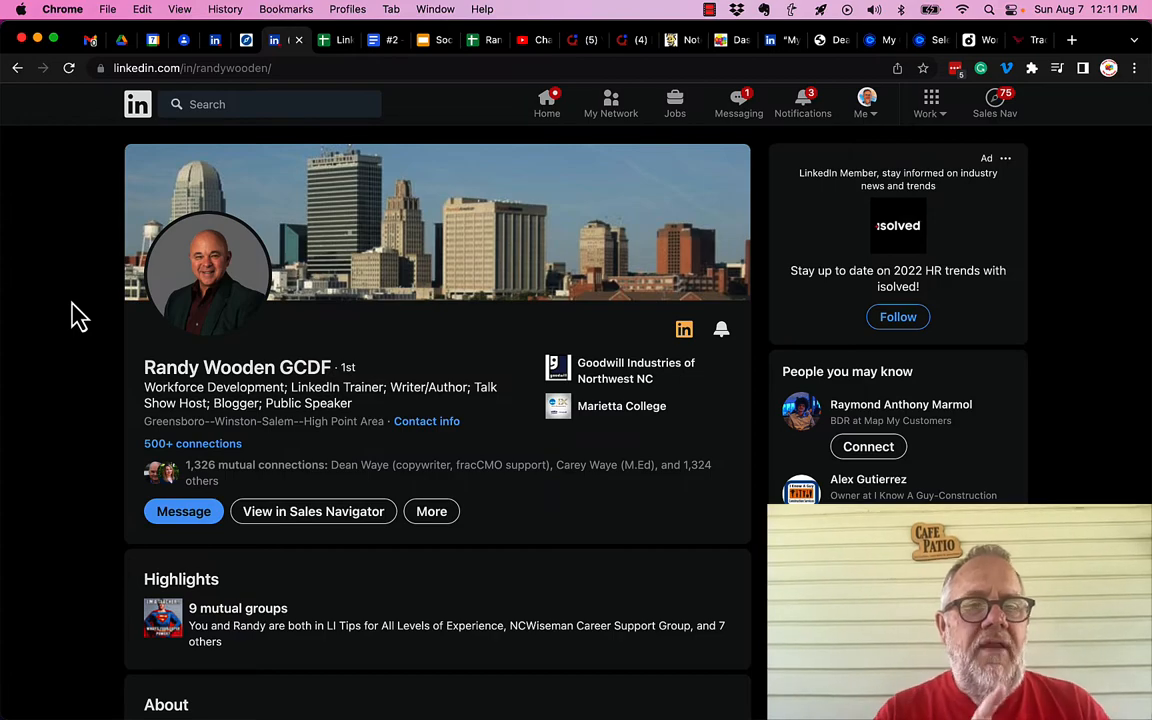
mouse_move(431, 511)
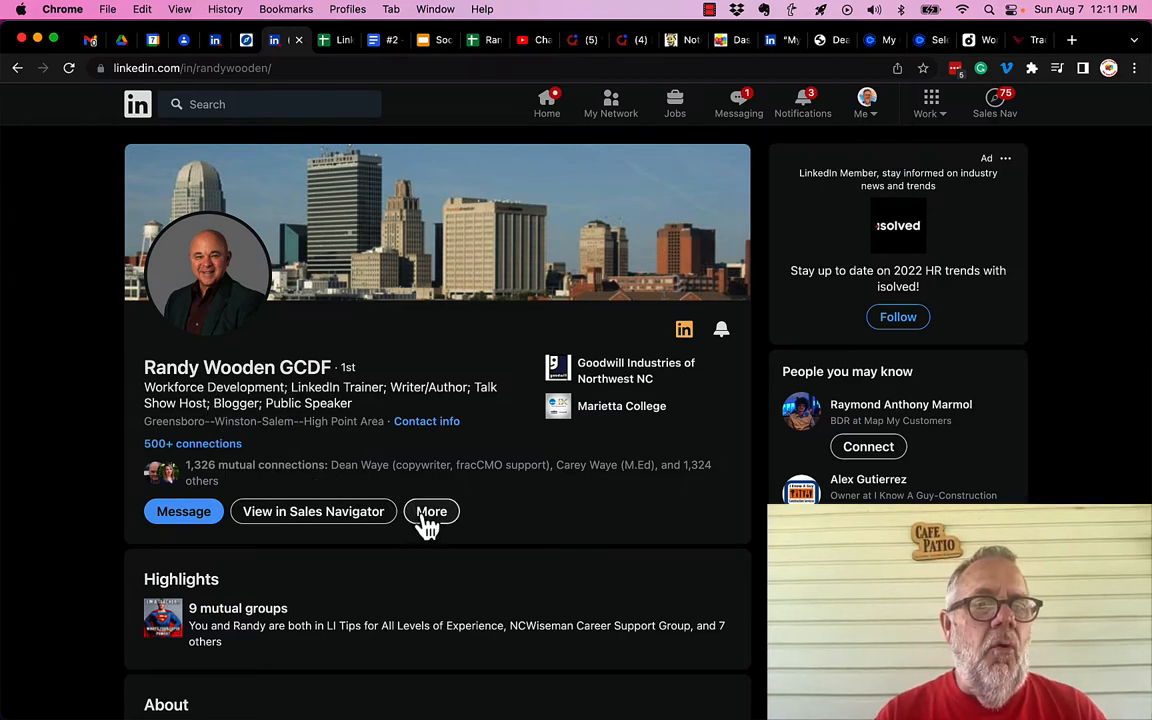
Choose Report / Block from the profile's More menu to show report, help and block options.
left_click(431, 511)
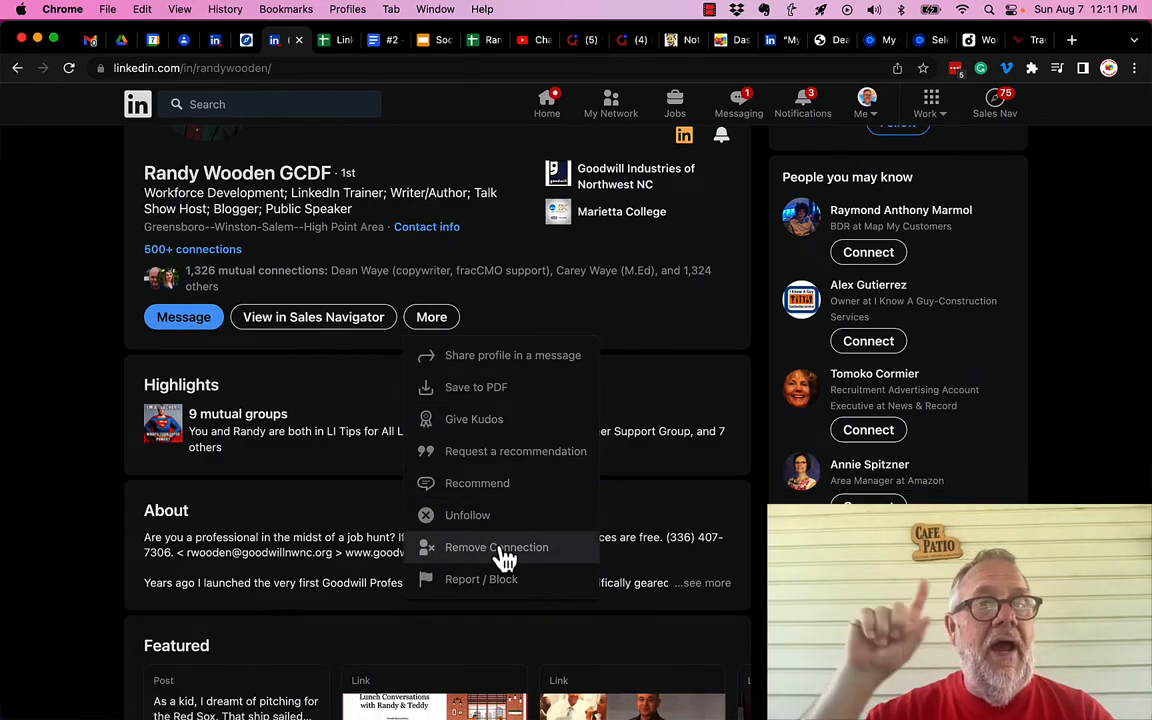
mouse_move(496, 590)
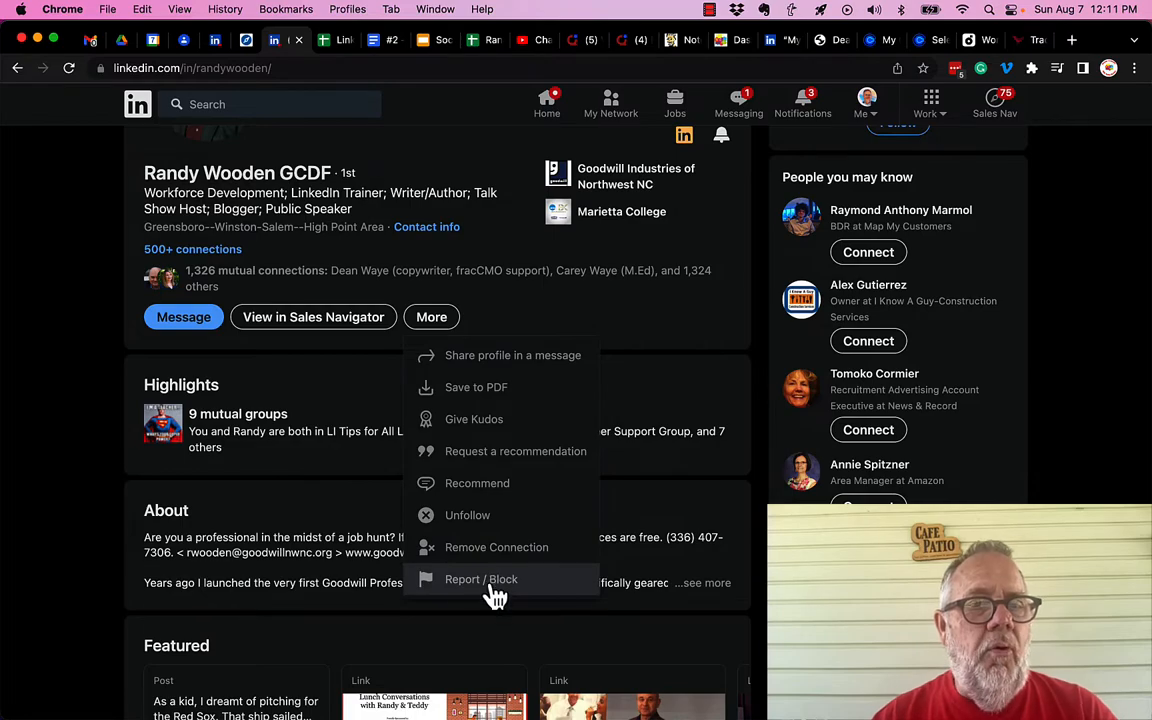
left_click(481, 579)
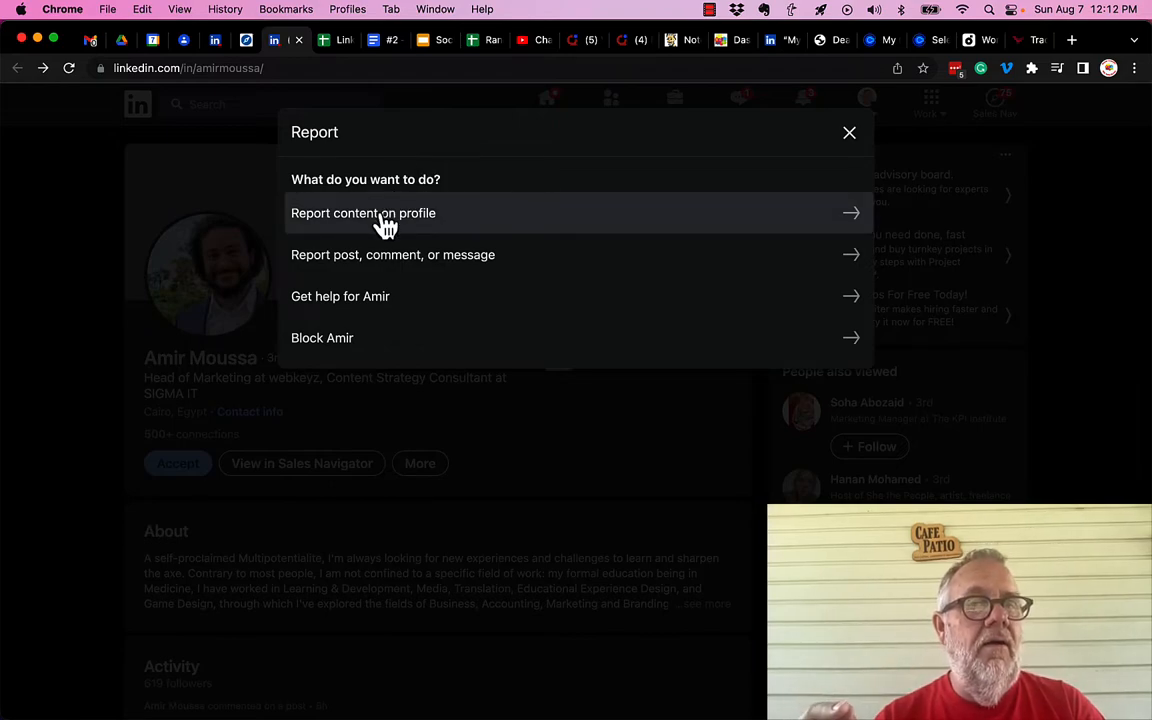
mouse_move(368, 270)
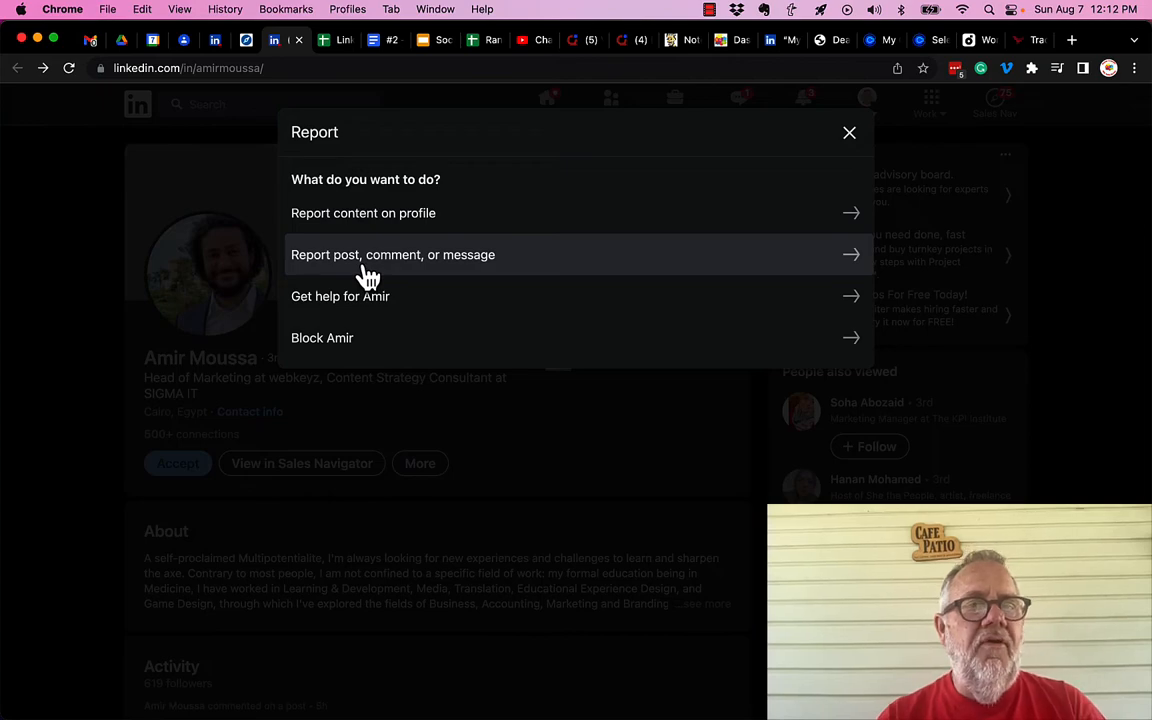